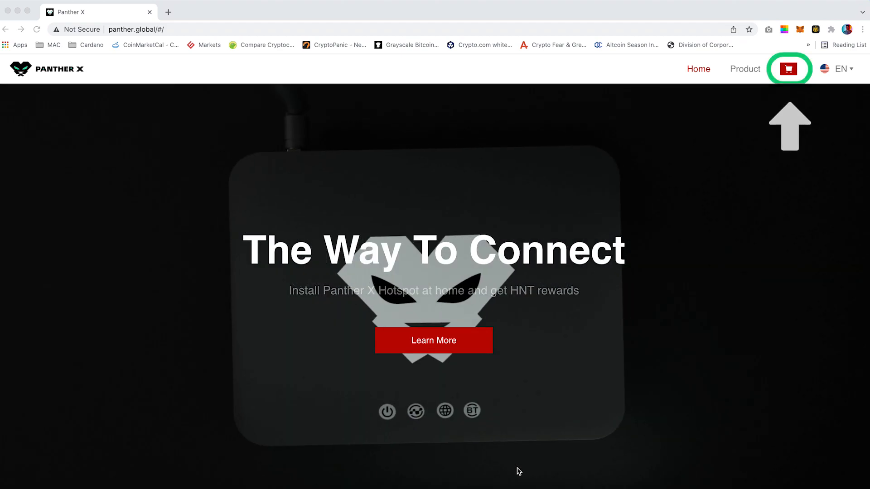
# - Go to the Panther X2 Hotspot page ($599.00, model EU868, quantity 1) and scroll through it
pyautogui.click(788, 69)
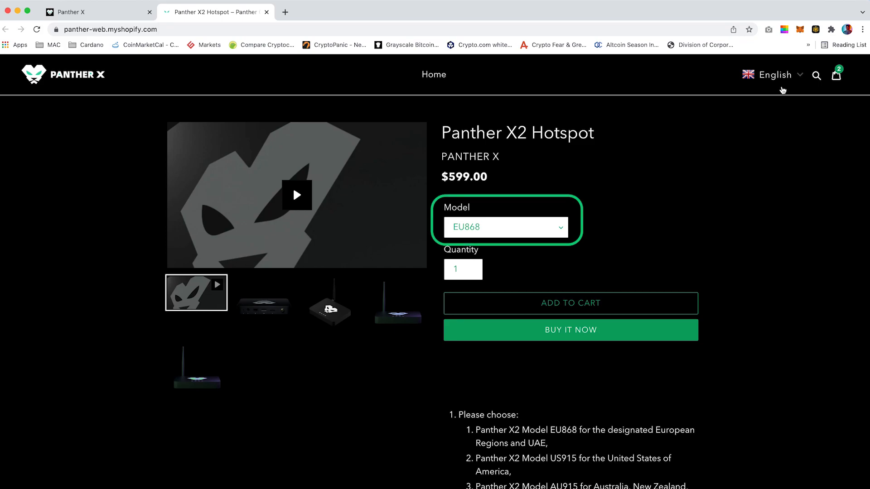
pyautogui.scroll(-3)
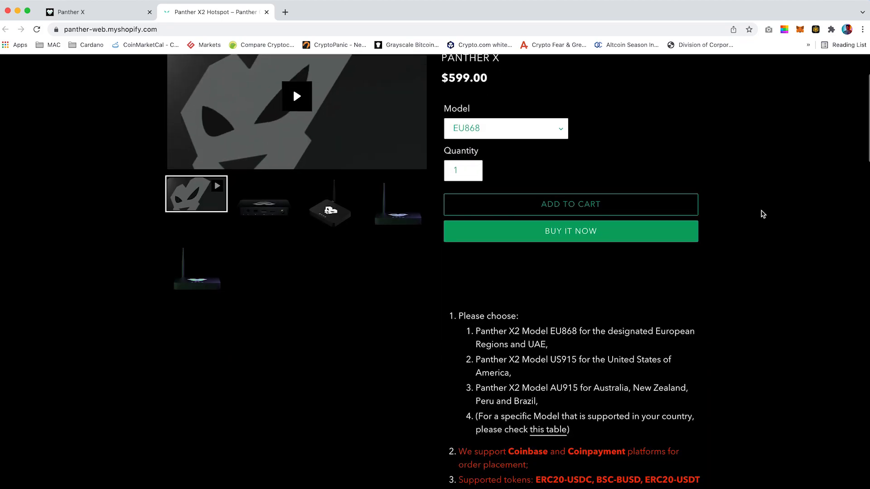
pyautogui.scroll(-3)
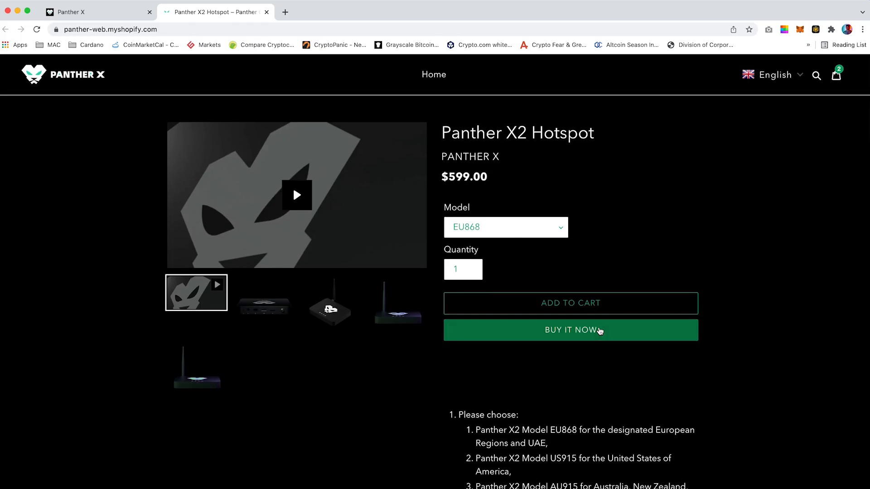
# - Check out the hotspot with CRAY discount and $46 EU868 shipping, reaching the $633.02 payment step
pyautogui.click(571, 330)
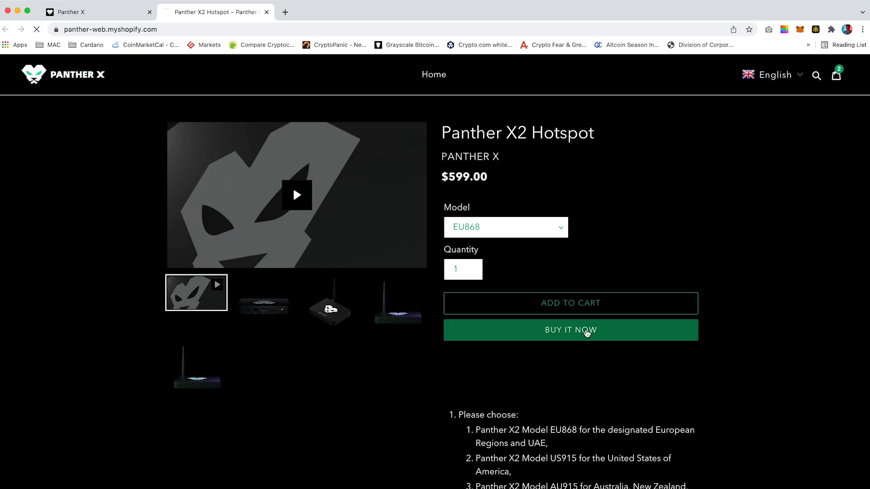
pyautogui.click(570, 331)
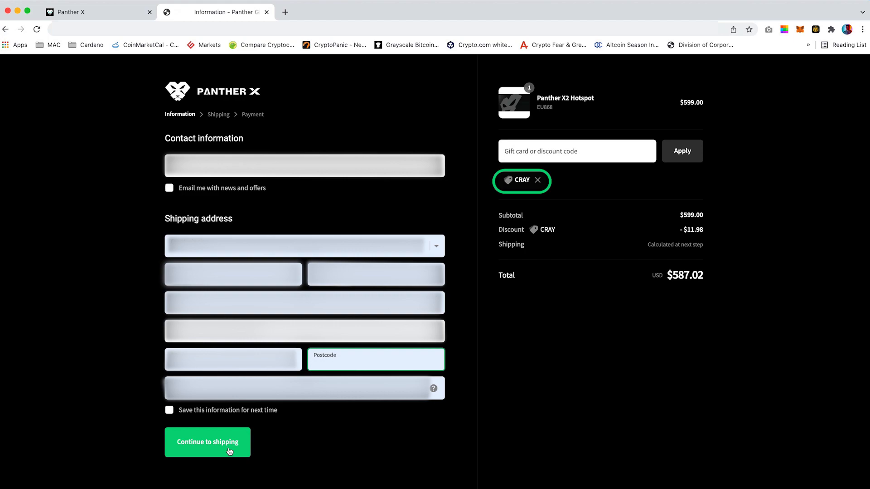
pyautogui.click(207, 442)
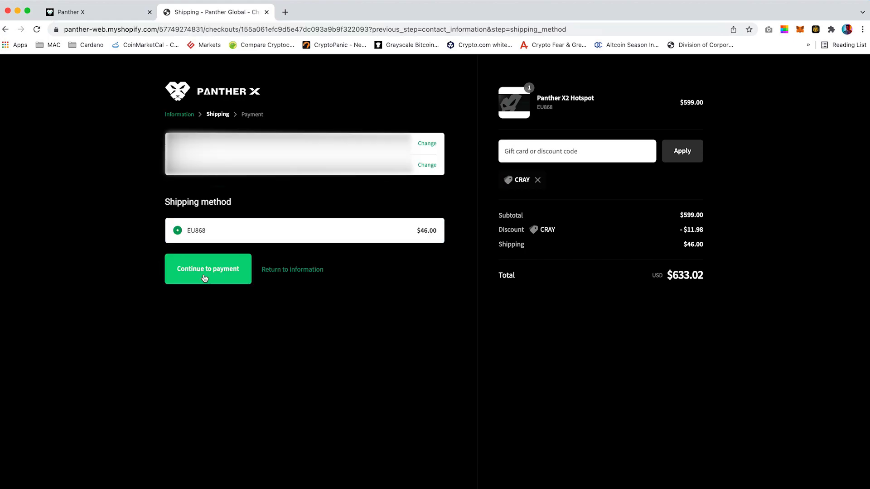
pyautogui.click(207, 268)
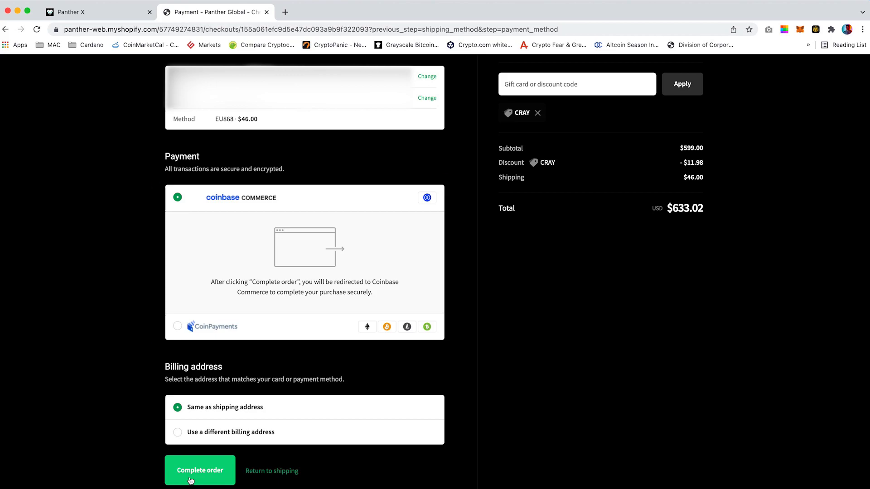
# - Place the order and choose USD Coin (USDC) from another wallet in Coinbase Commerce
pyautogui.click(200, 471)
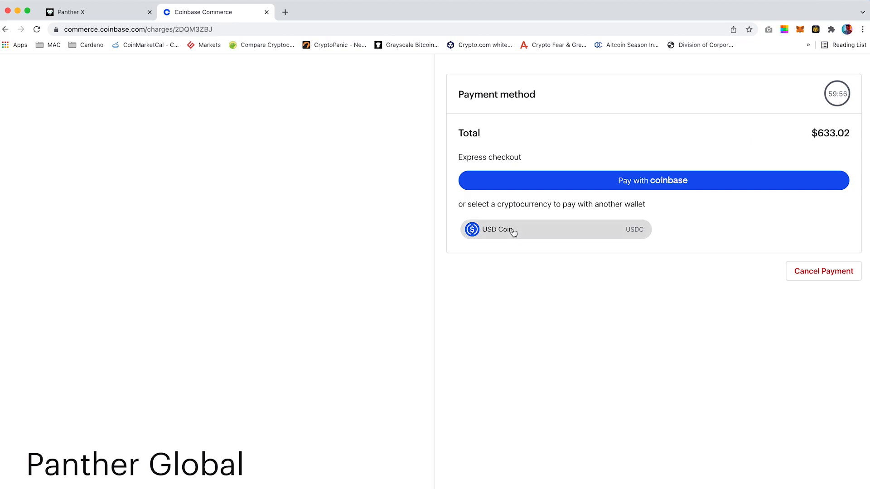
pyautogui.click(555, 229)
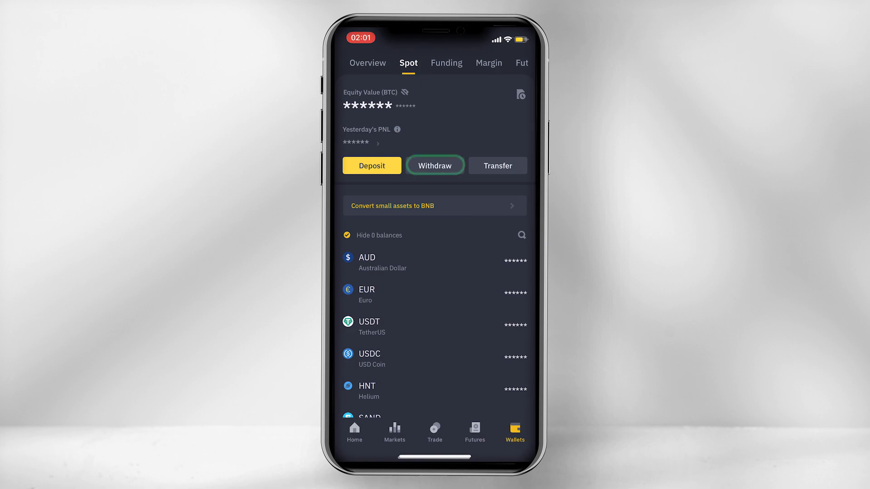
# - Set up a USDC withdrawal over Ethereum (ERC20) to the Coinbase Commerce address, copying the owed total
pyautogui.click(435, 166)
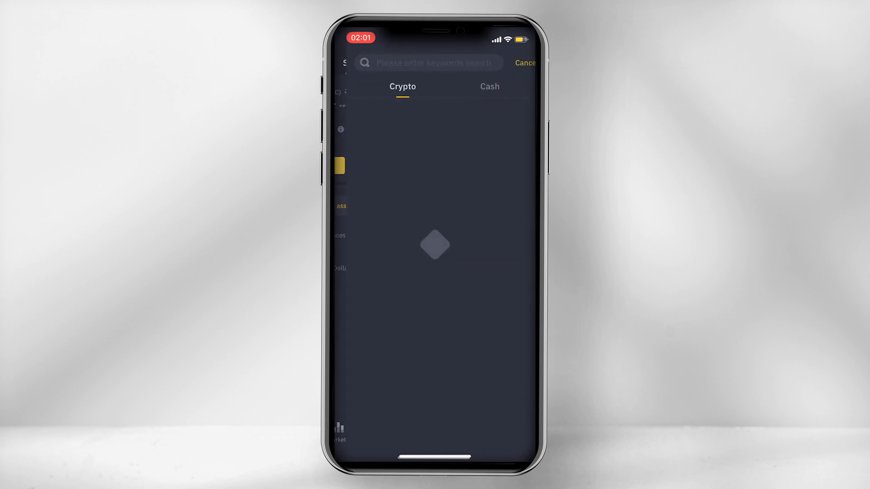
pyautogui.write('USDC')
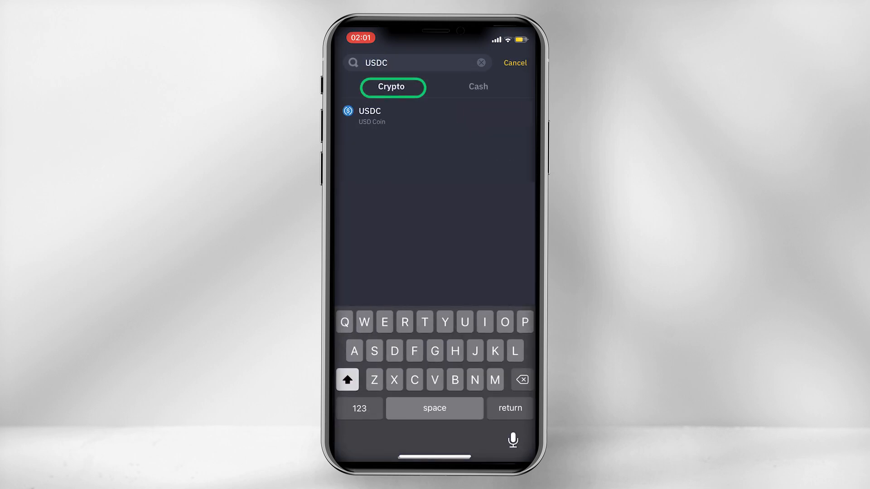
pyautogui.click(370, 116)
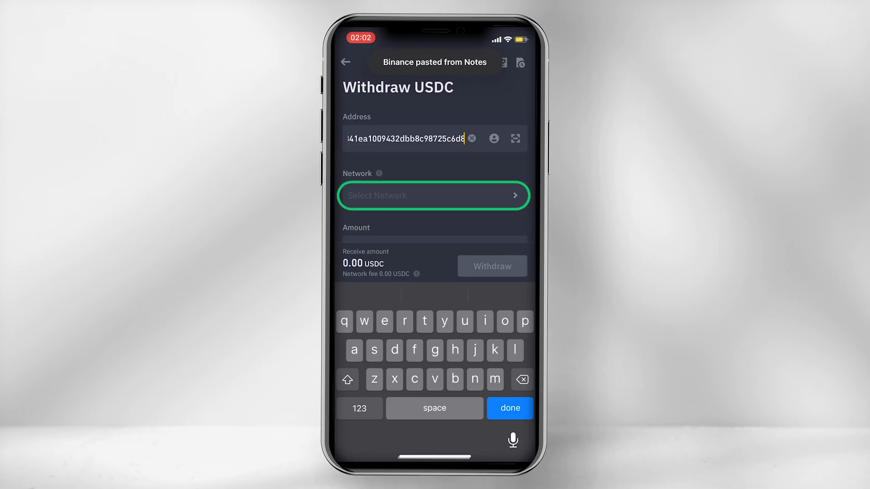
pyautogui.click(434, 196)
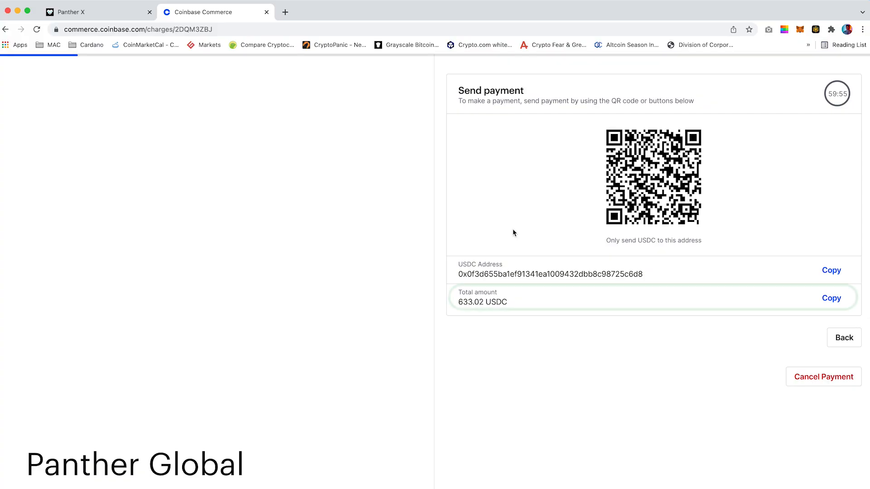
pyautogui.click(832, 299)
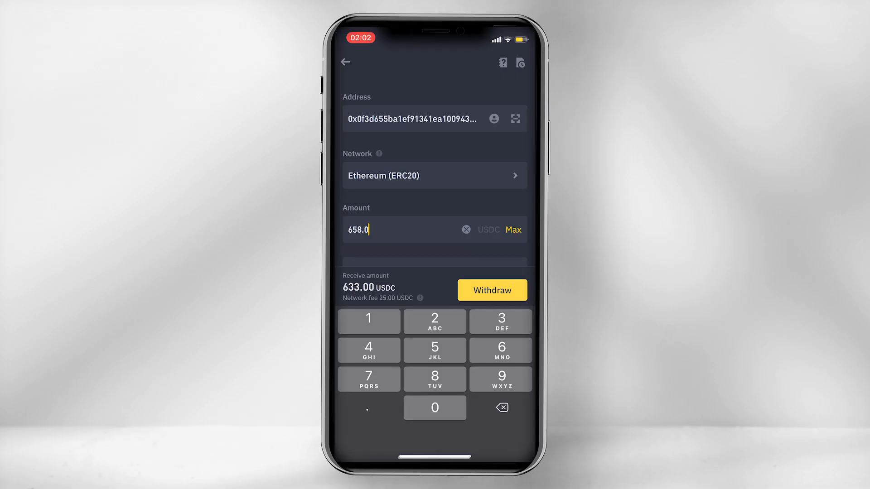
# - Withdraw 658.02 USDC, confirm the order and complete security verification
pyautogui.click(435, 321)
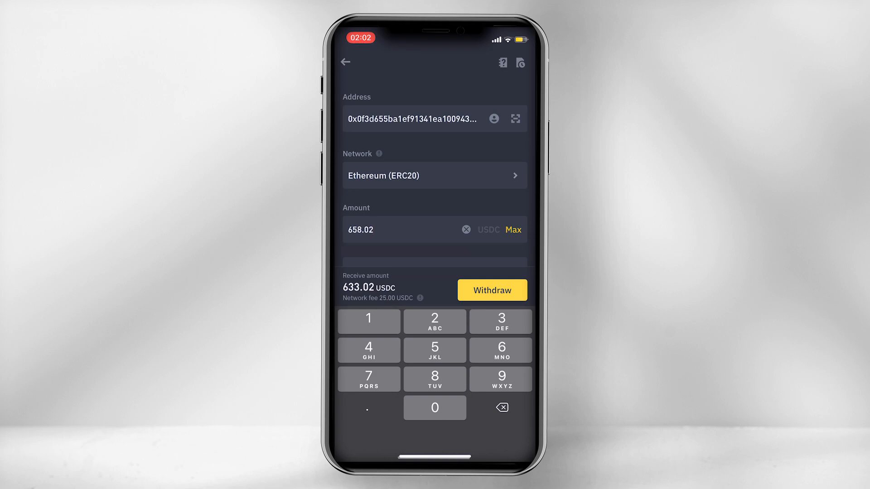
pyautogui.click(491, 290)
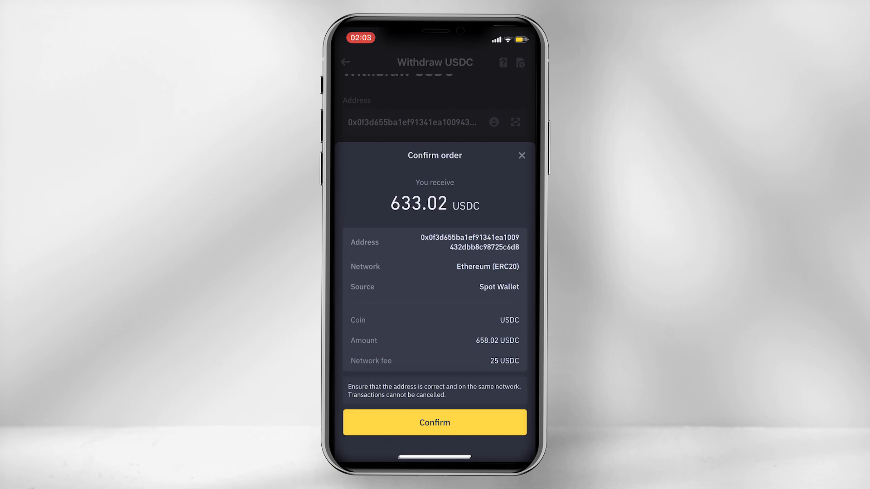
pyautogui.click(435, 423)
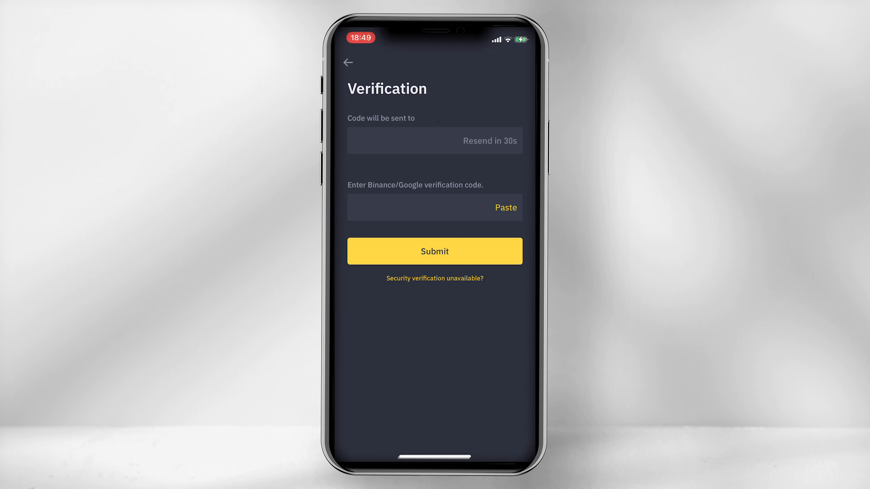
pyautogui.click(435, 250)
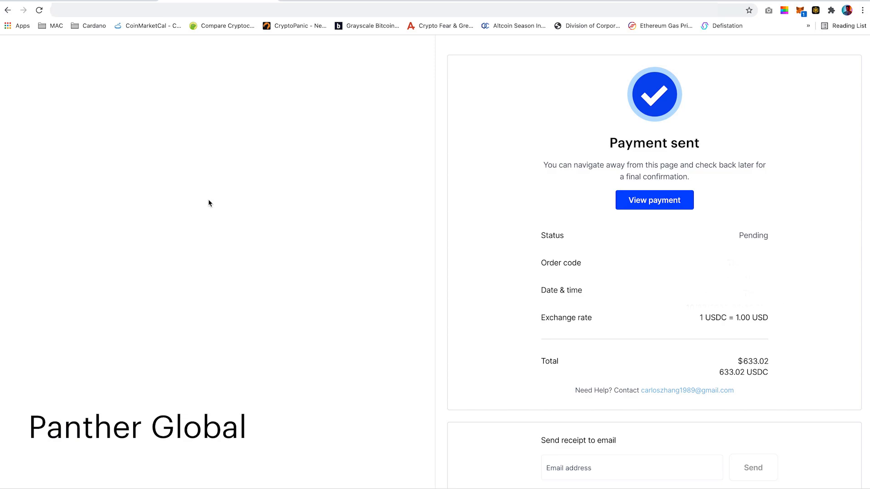
# - Select the receipt email field on the pending $633.02 Payment sent page
pyautogui.click(631, 467)
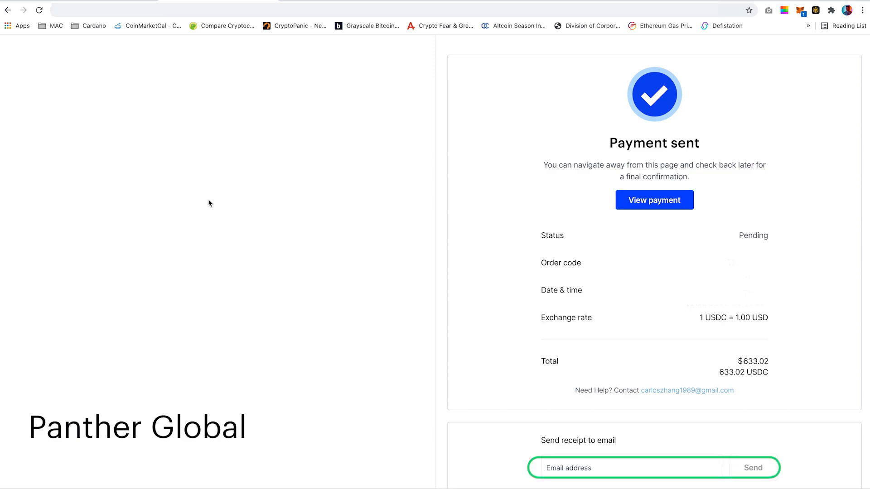